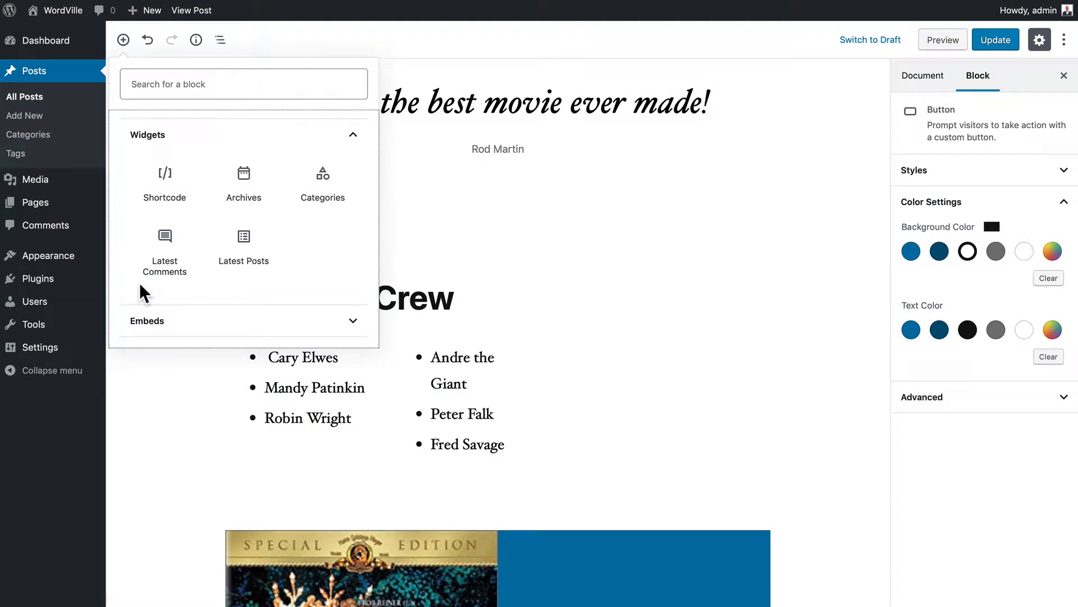
mouse_move(145, 292)
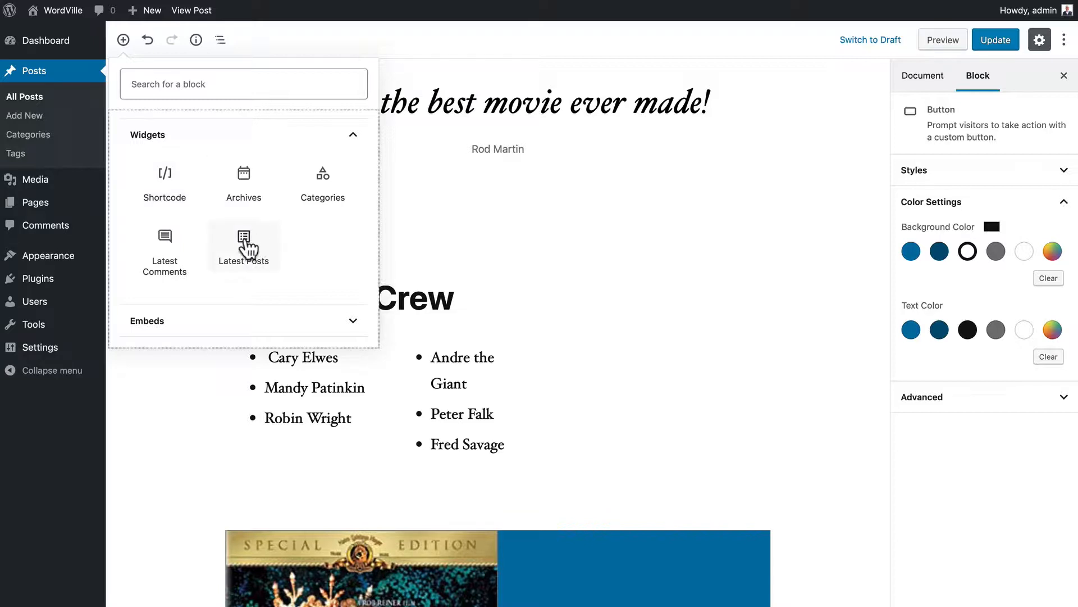
- Insert a Latest Posts block, preview it as a grid, then restore the list layout
click(243, 246)
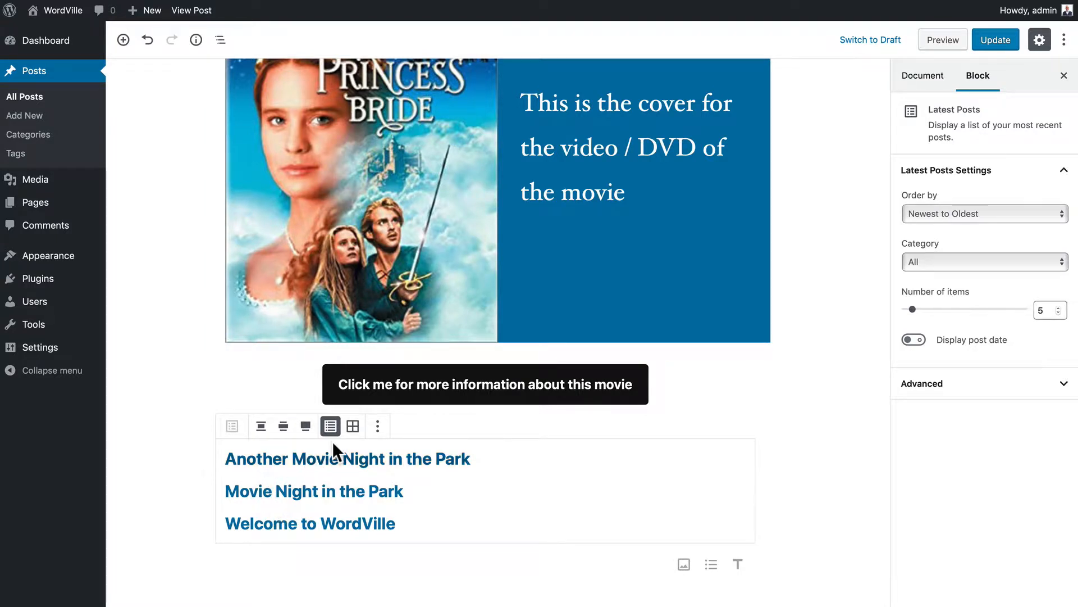
click(352, 429)
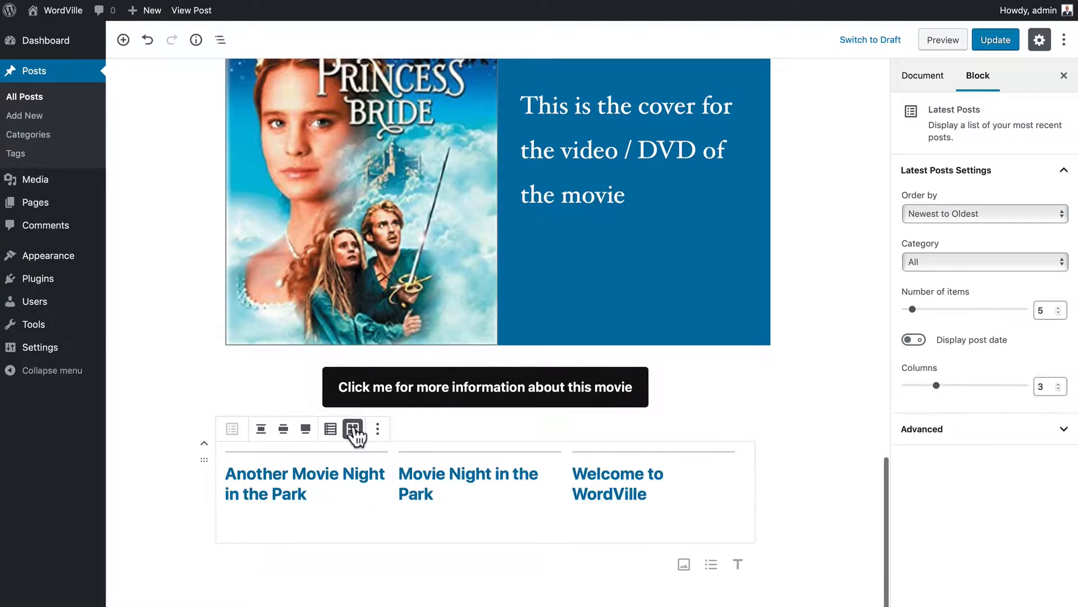
click(352, 429)
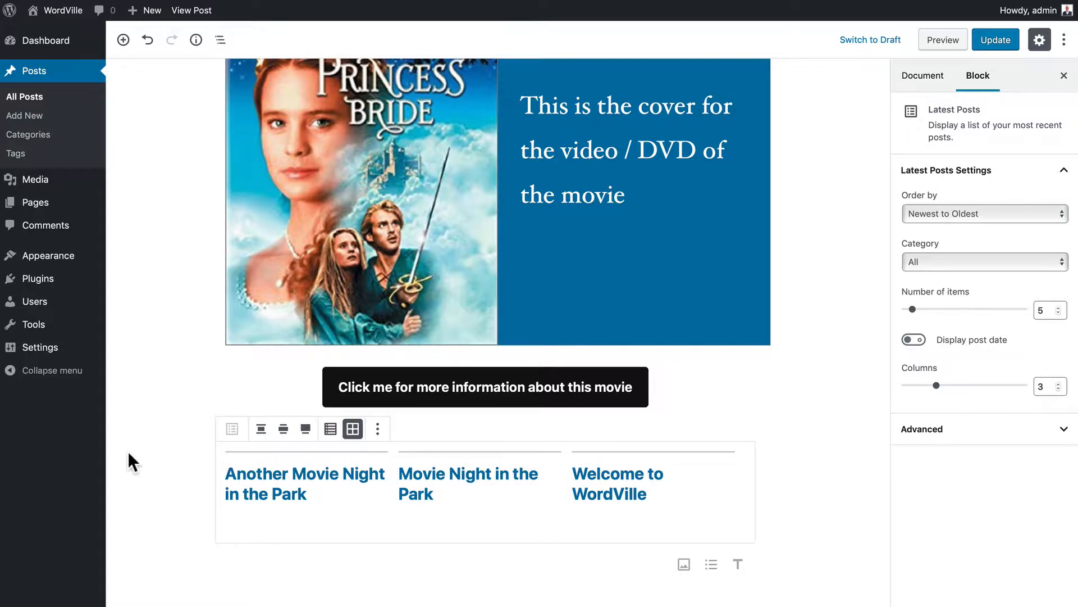
click(329, 429)
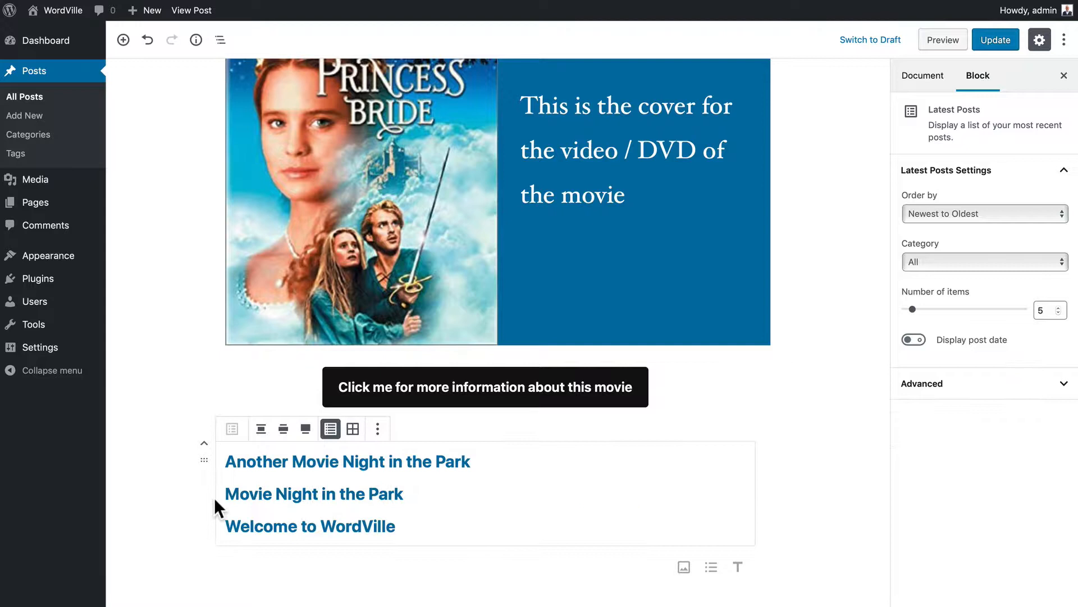
click(376, 429)
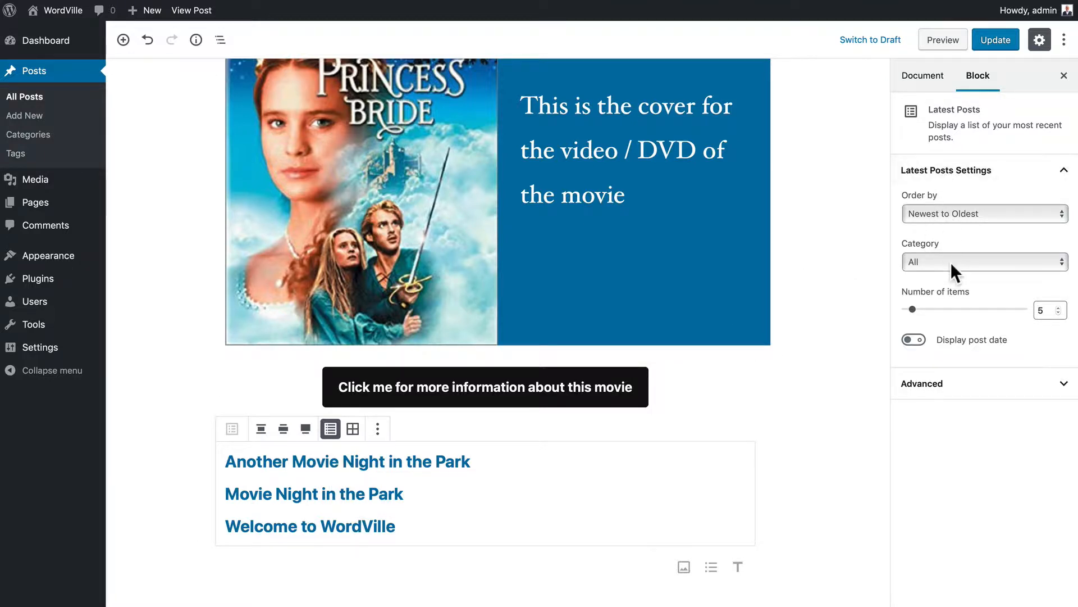
- Filter Latest Posts to the Events category and turn on Display post date
click(984, 261)
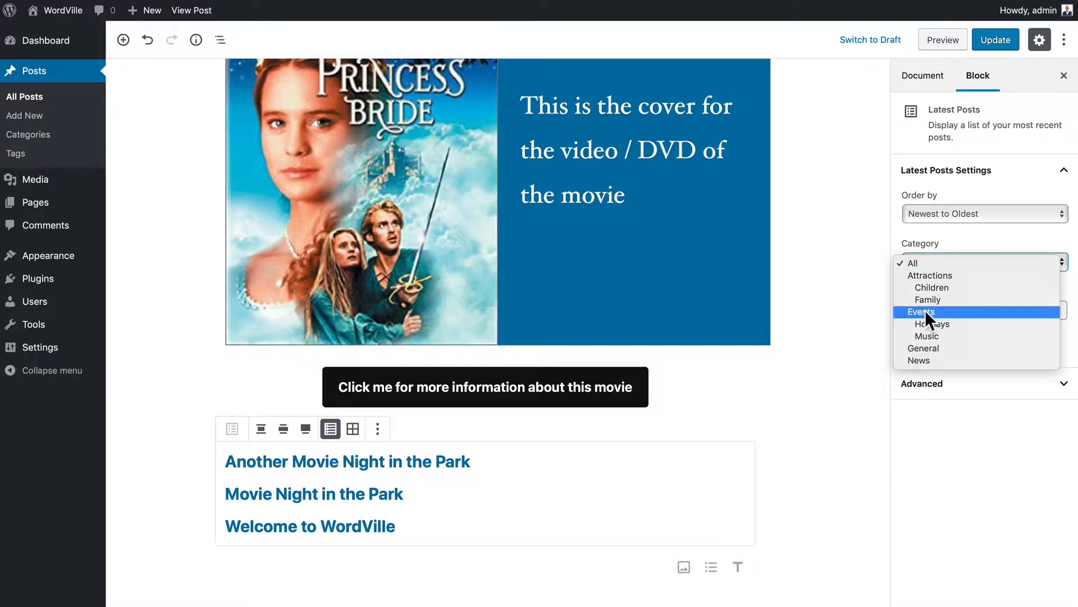
click(919, 312)
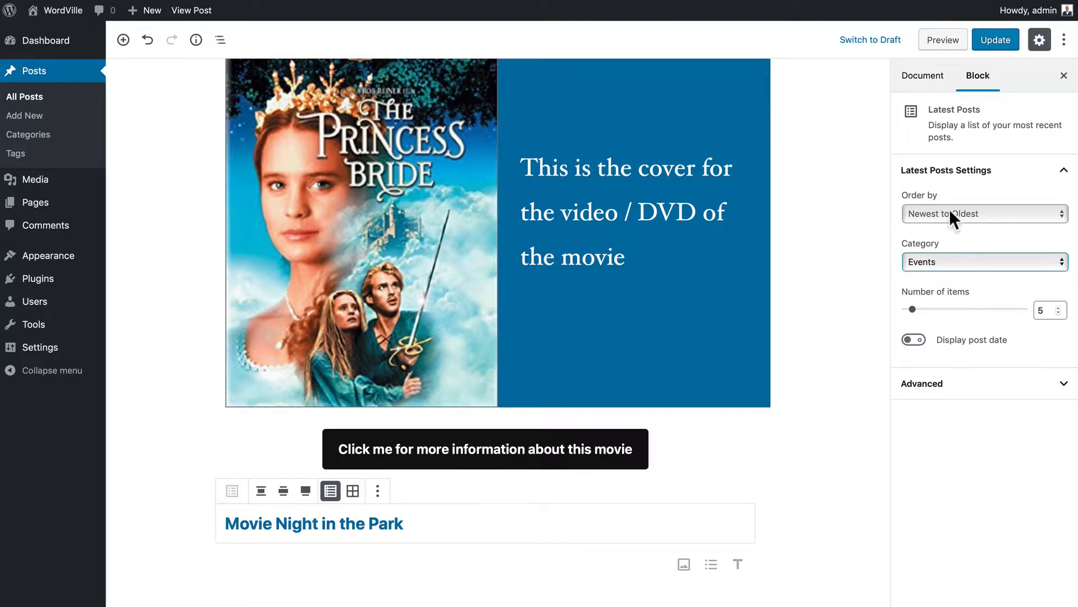
mouse_move(935, 225)
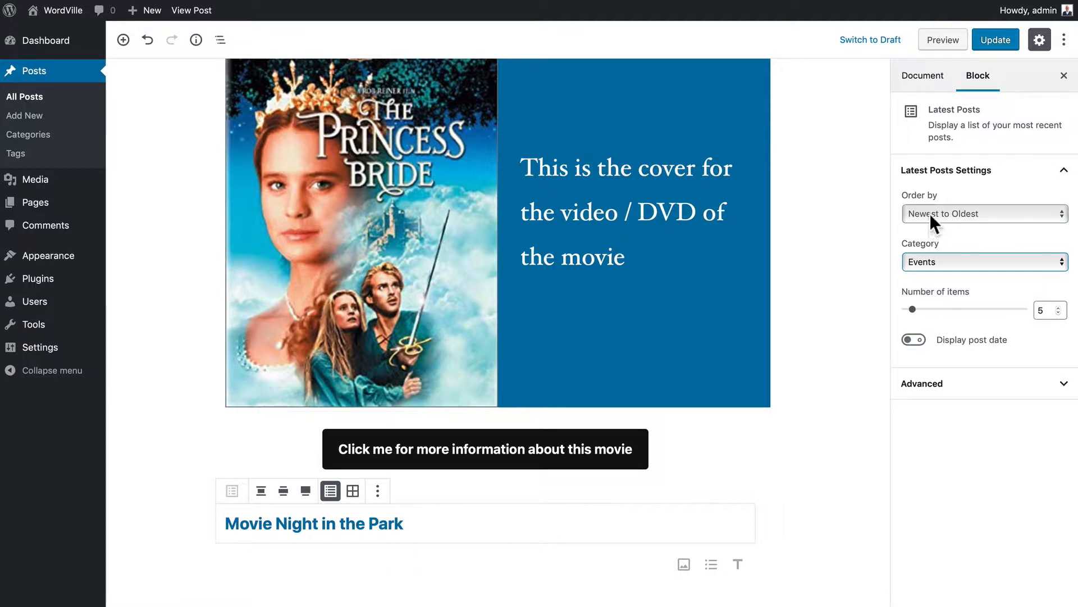
mouse_move(958, 322)
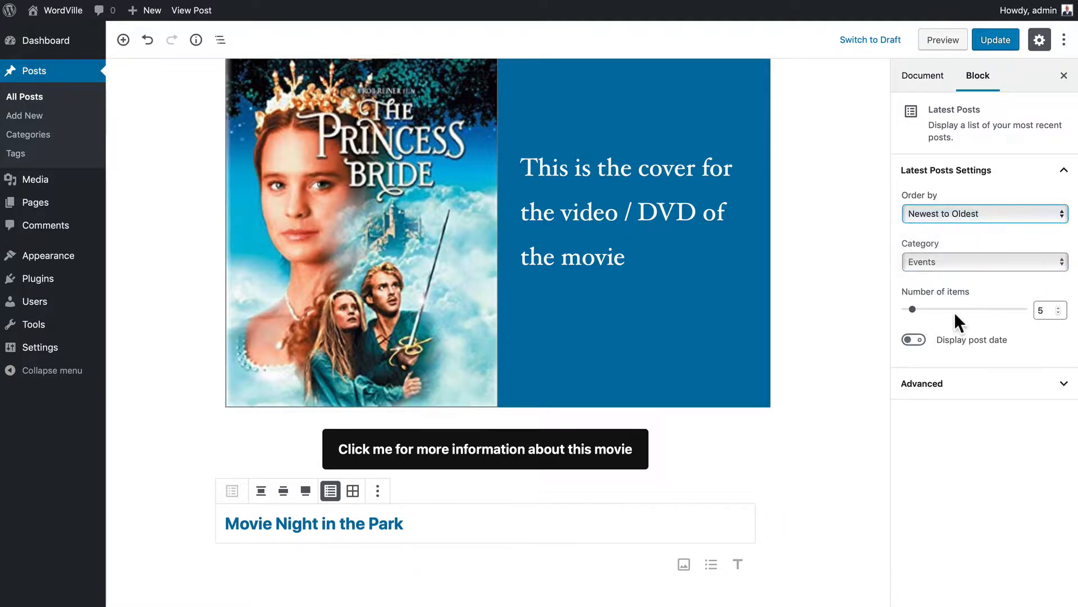
click(913, 339)
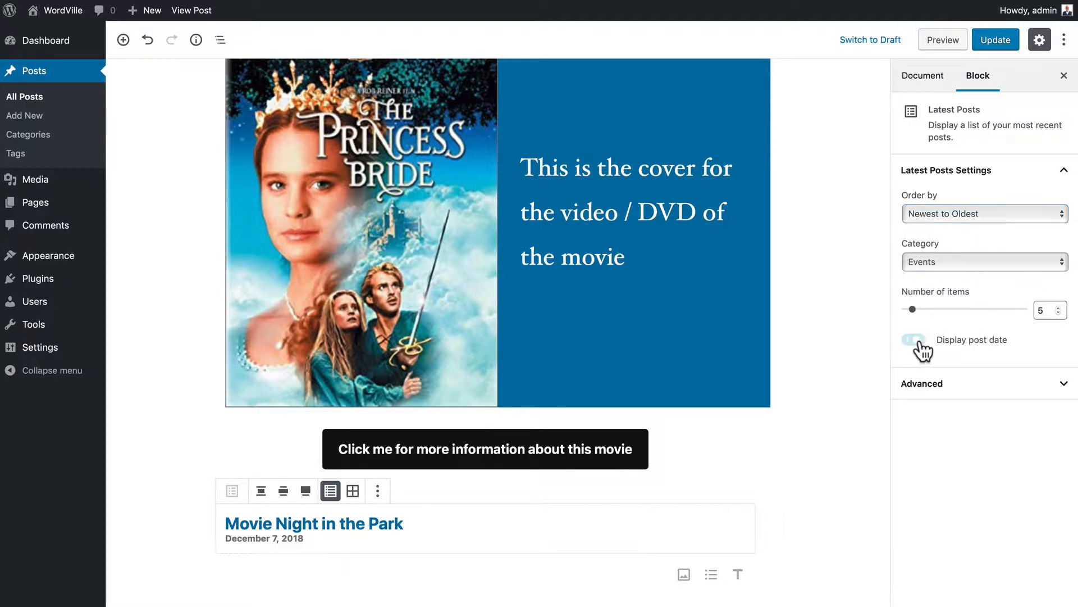
click(913, 339)
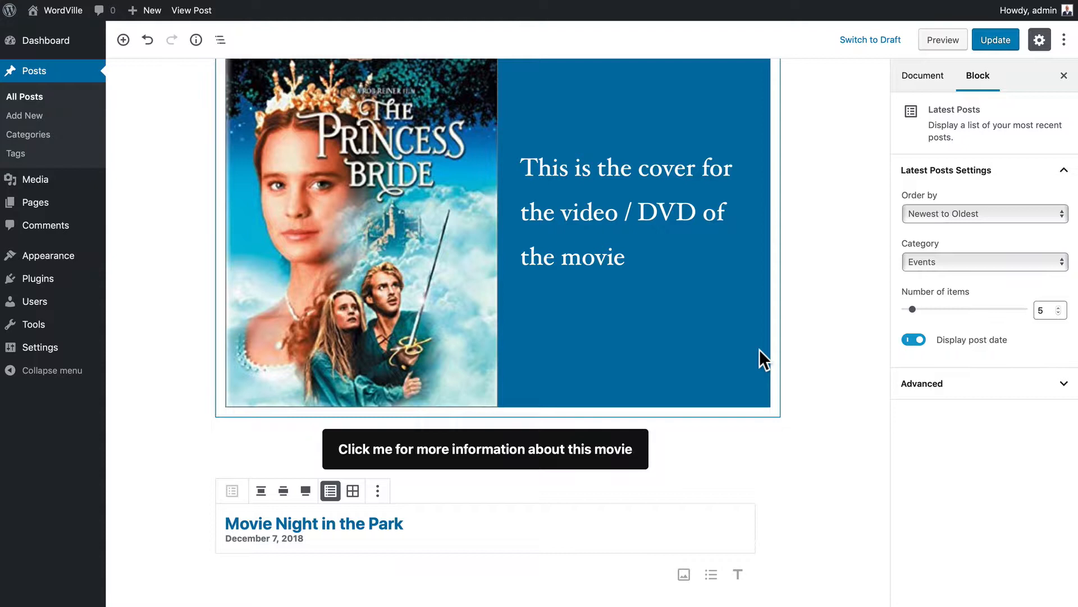
mouse_move(514, 521)
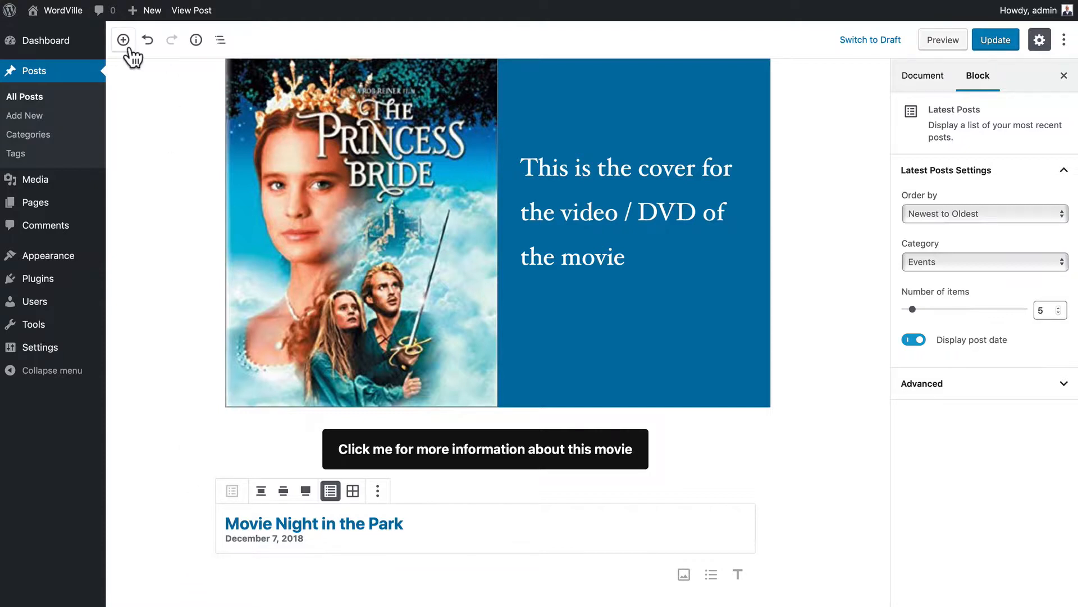
- Insert a YouTube block from the Embeds section of the block library
click(122, 39)
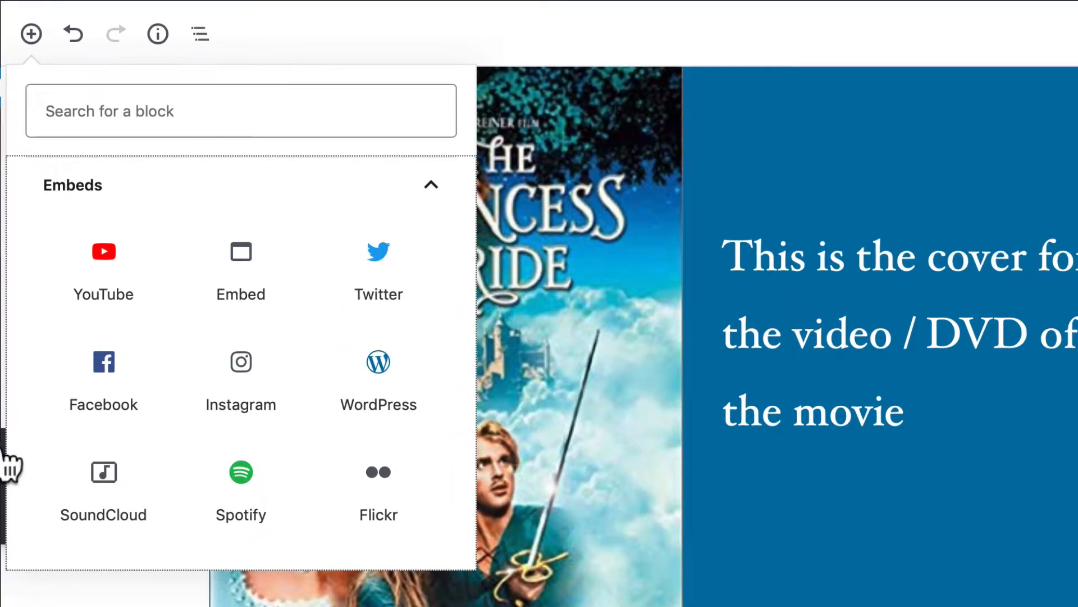
mouse_move(65, 447)
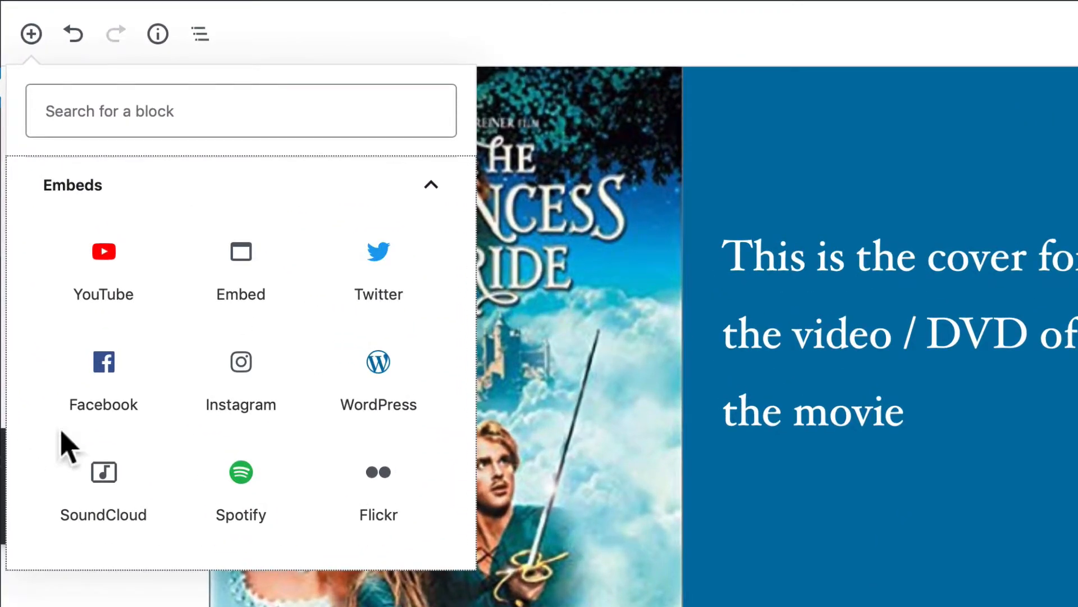
scroll(down, 3)
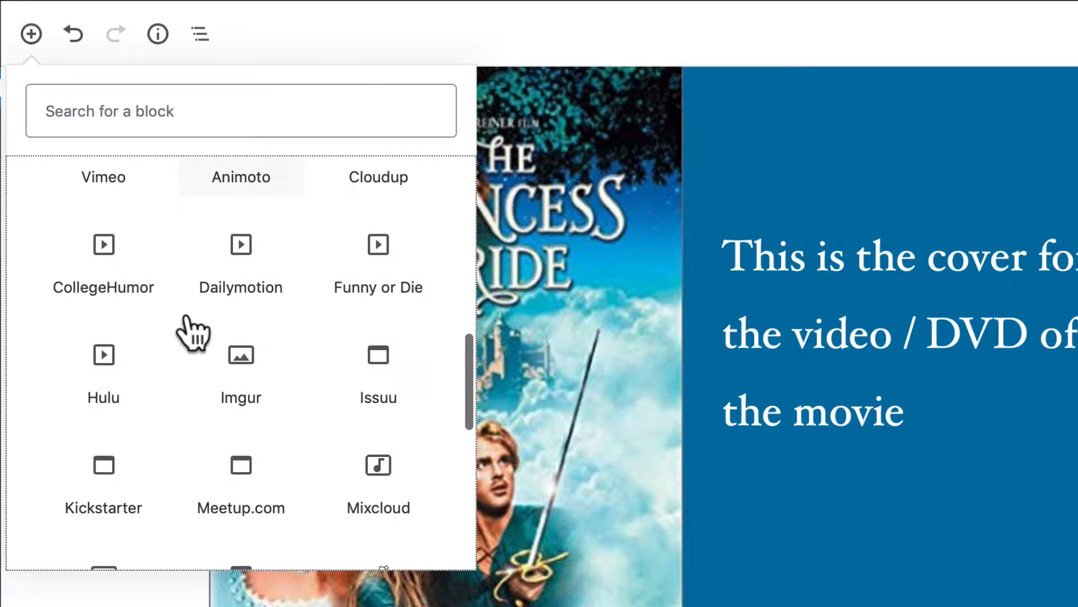
scroll(down, 3)
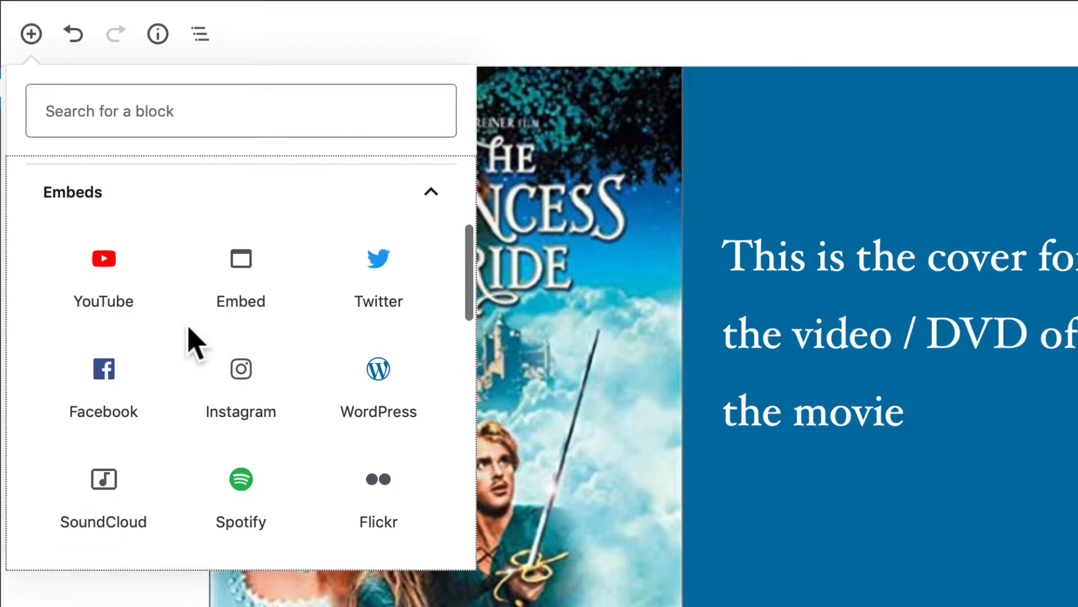
click(103, 258)
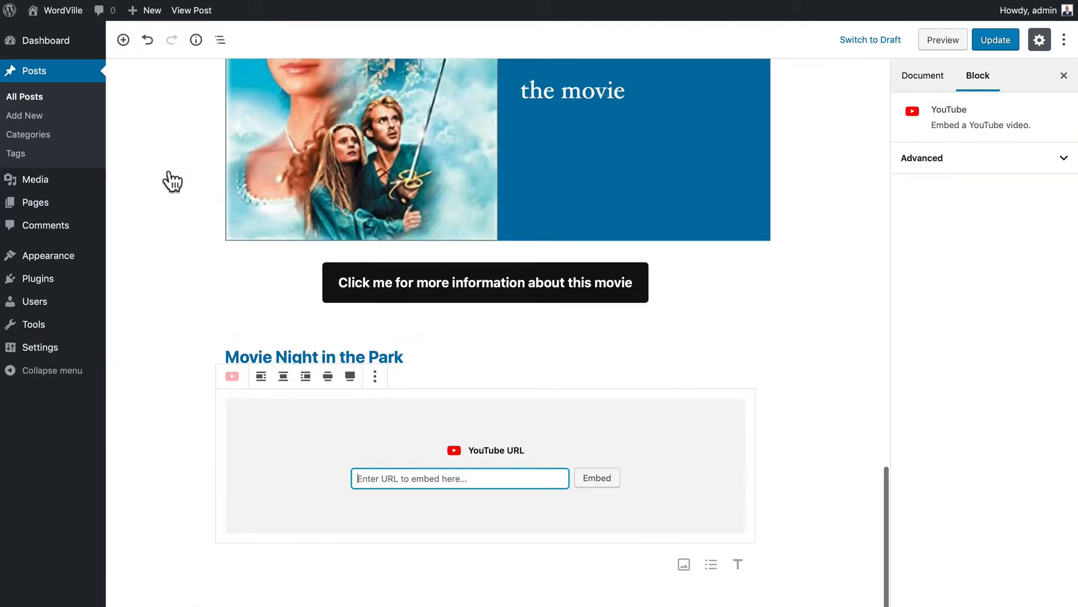
mouse_move(174, 186)
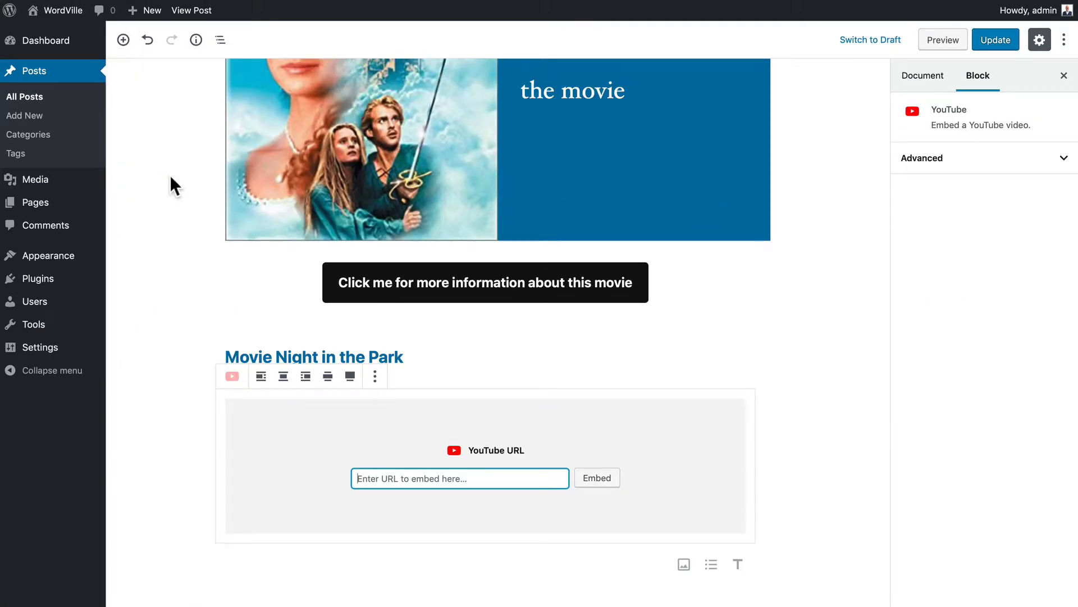
text(https://www.youtube.com/watch?v=i6TQ7ljcsjk)
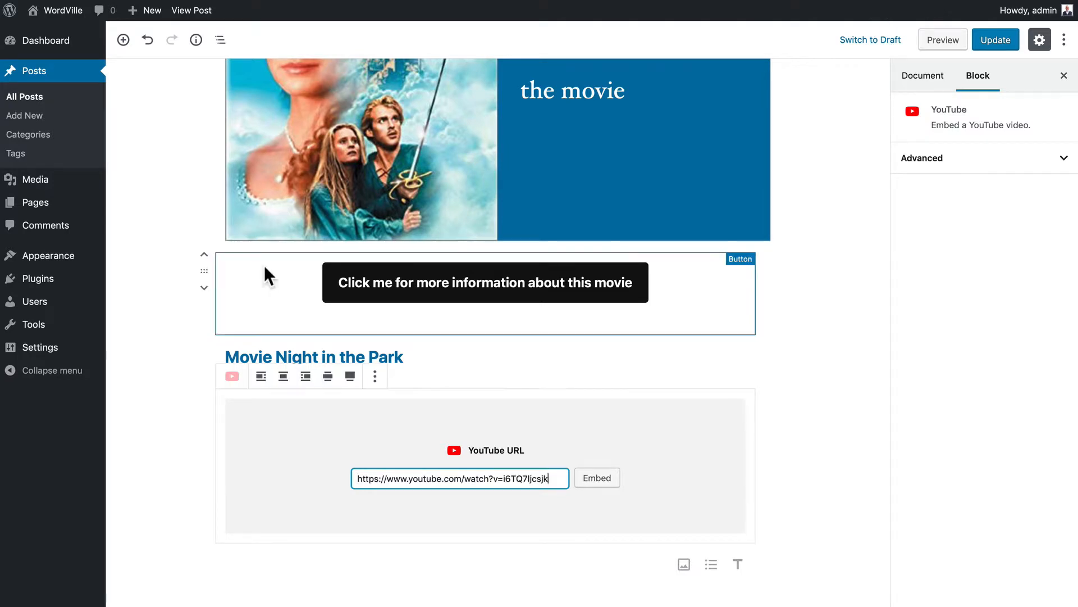
click(595, 477)
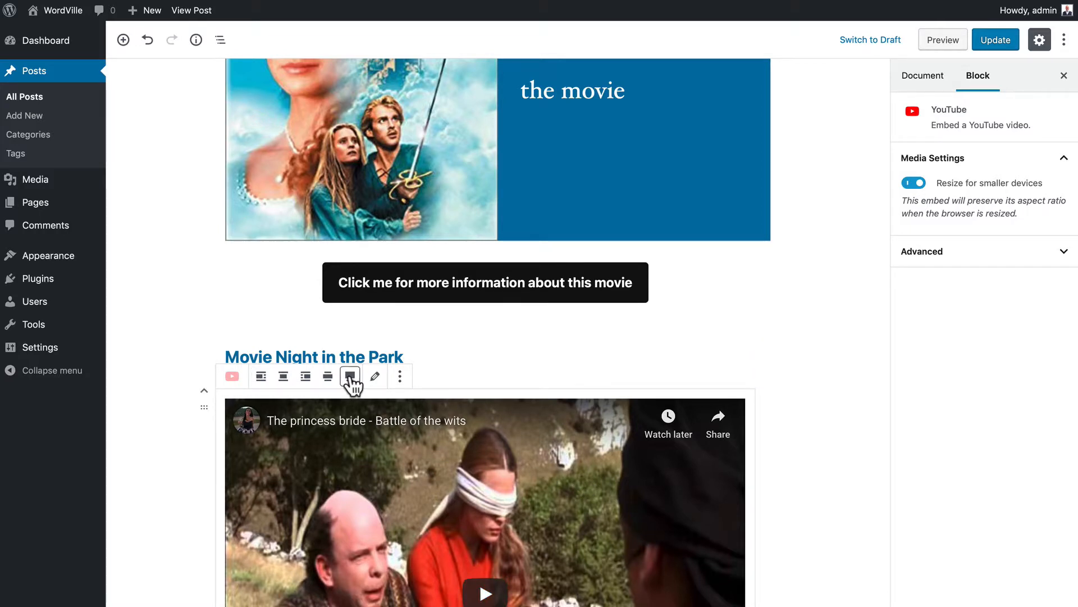
mouse_move(349, 376)
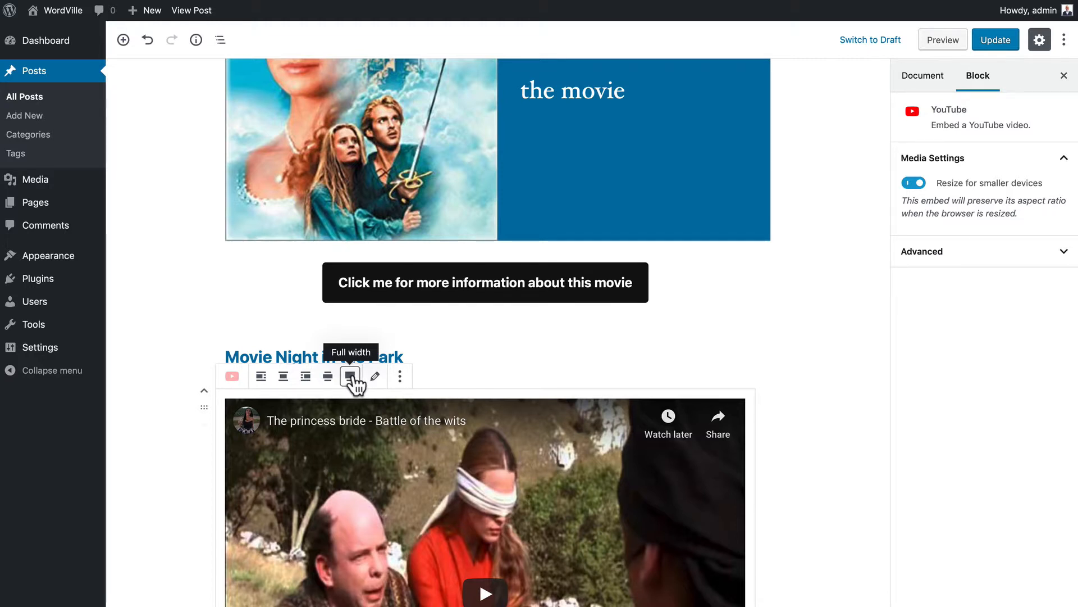
- Set the YouTube embed to Full width alignment and view the post on the site
click(349, 376)
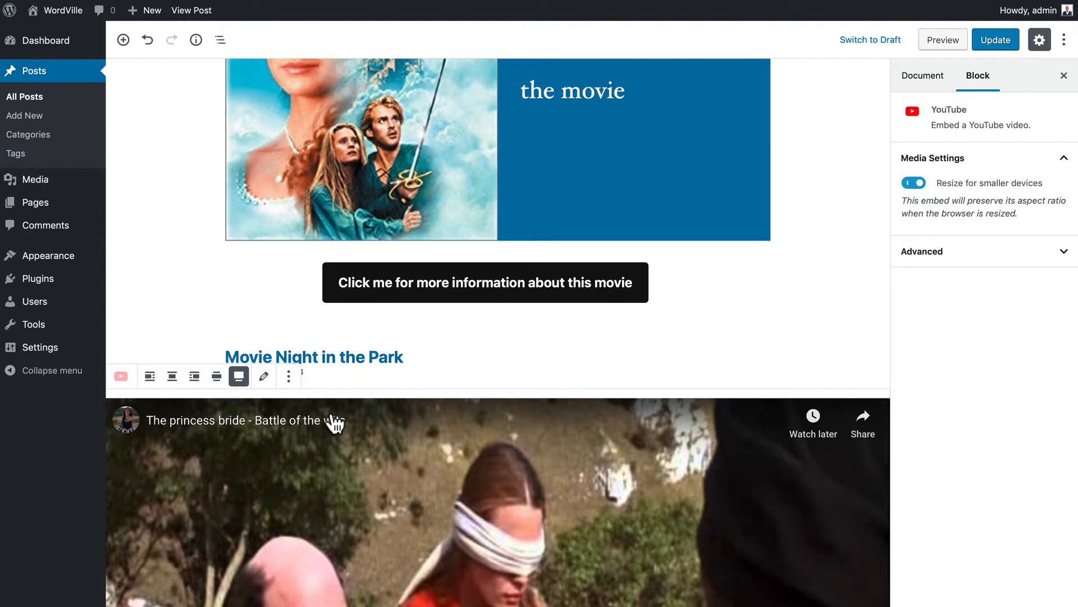
scroll(down, 3)
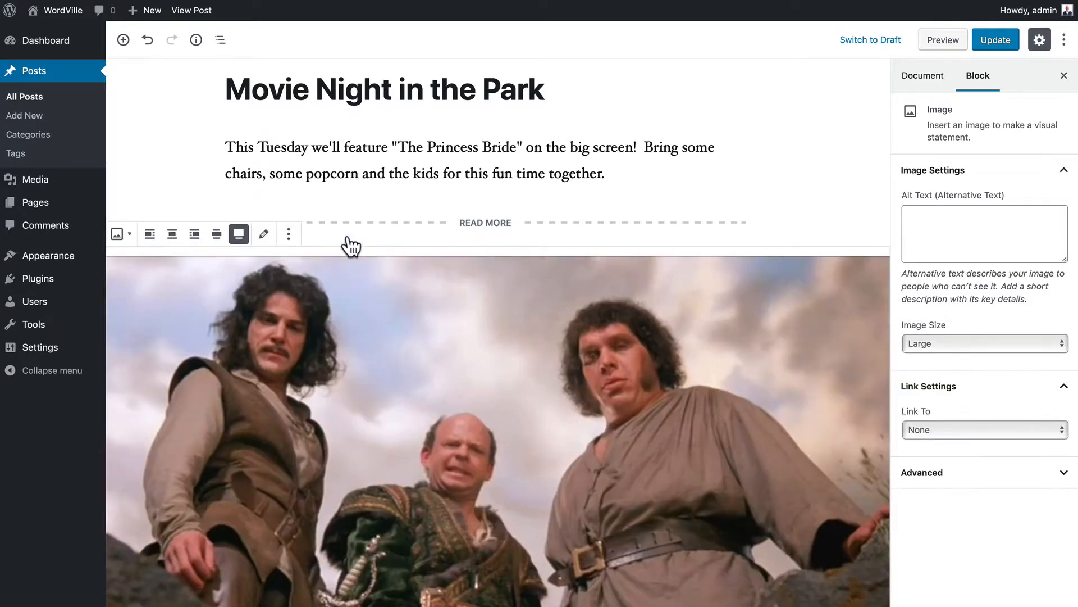
mouse_move(328, 352)
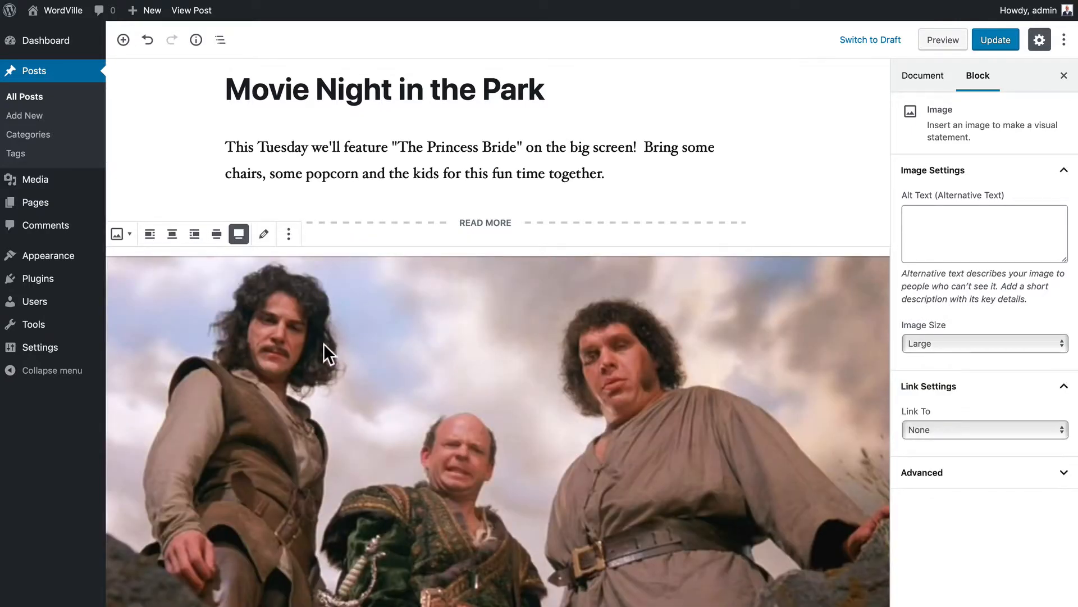
click(994, 39)
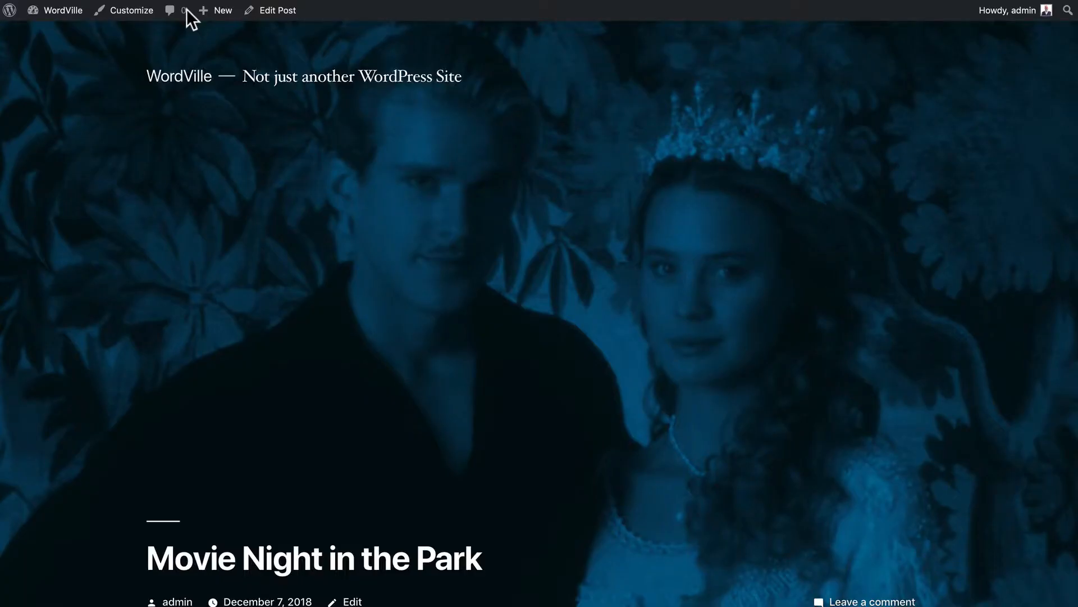
- Review the live Movie Night post, return to editing, and bring up the block library
scroll(down, 3)
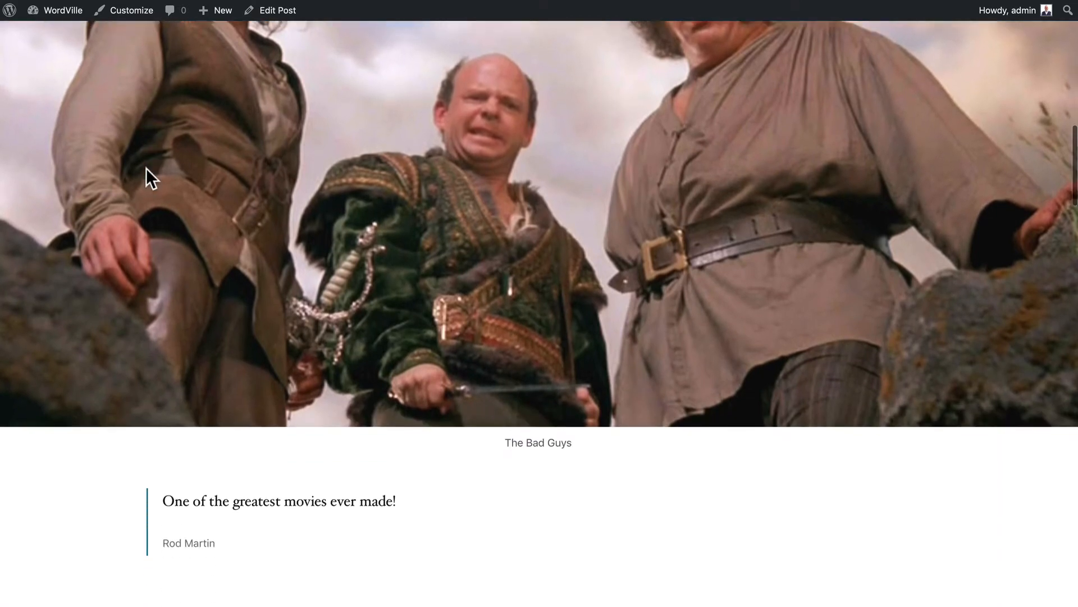
scroll(down, 3)
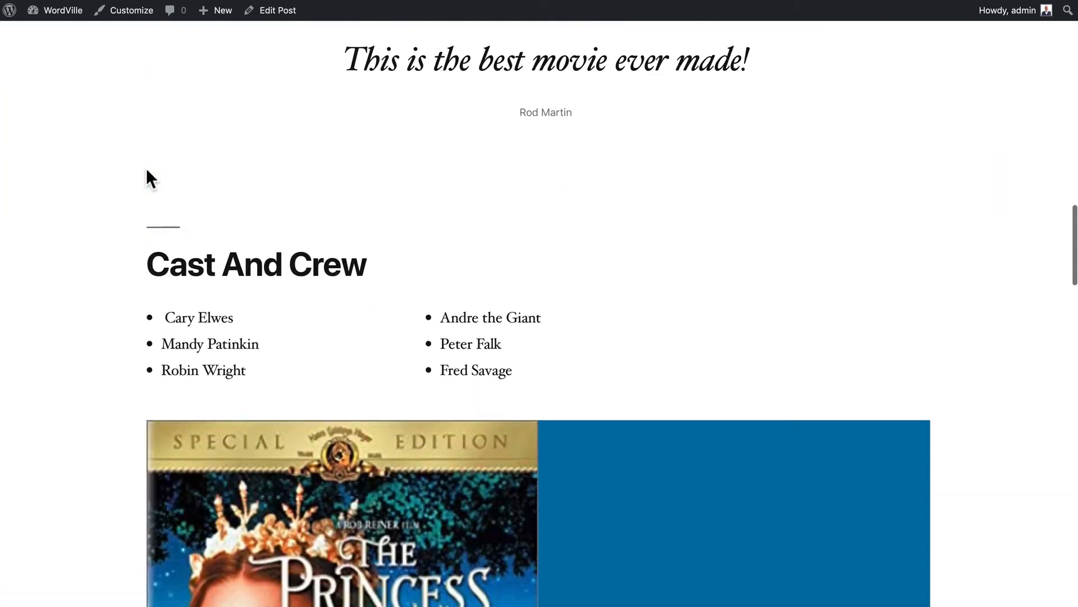
scroll(down, 3)
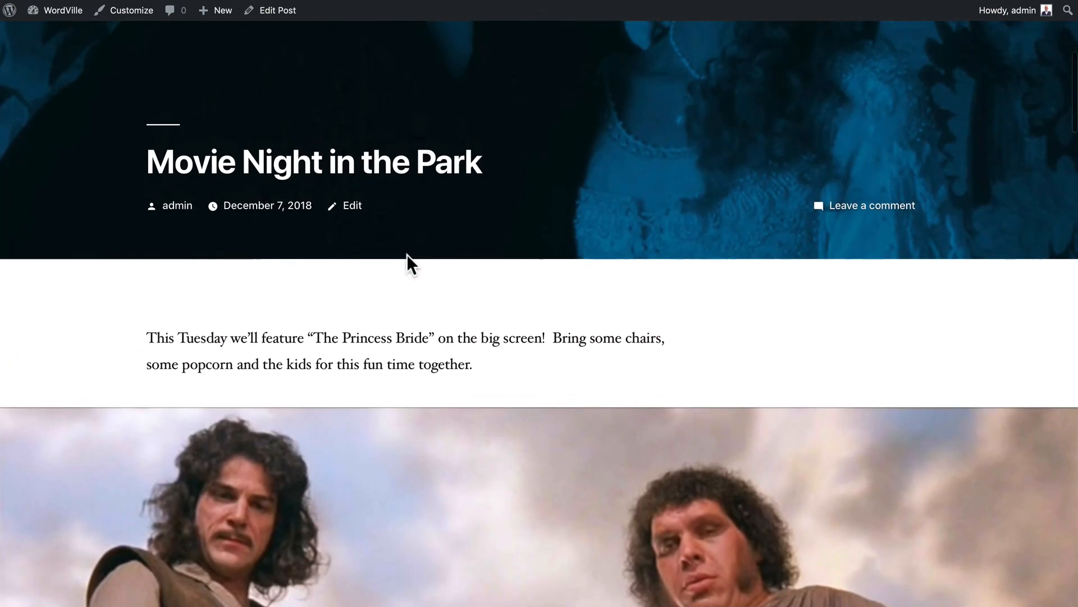
scroll(up, 3)
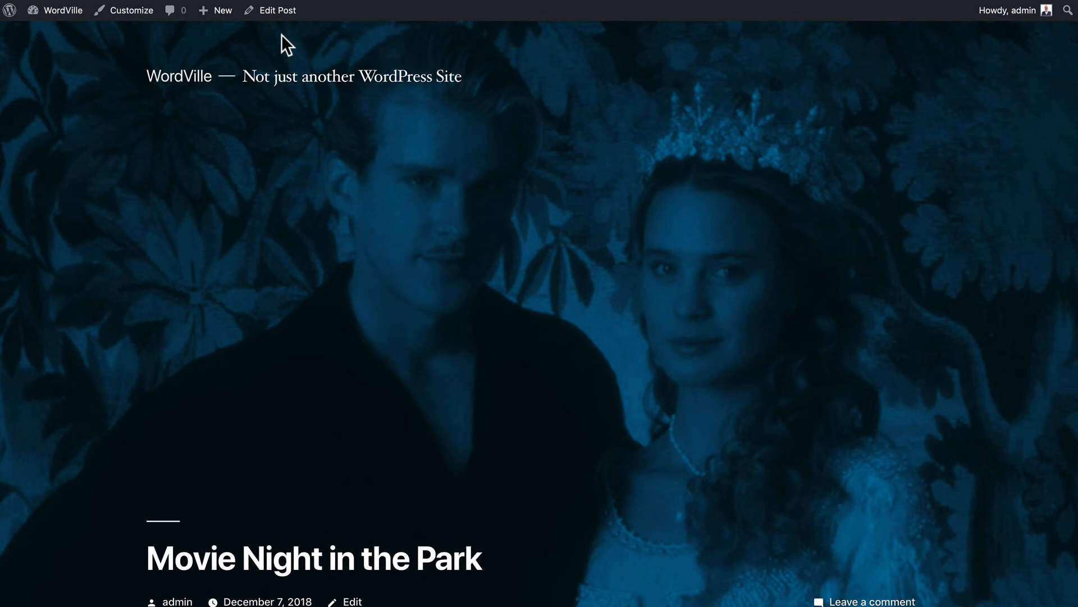
click(277, 10)
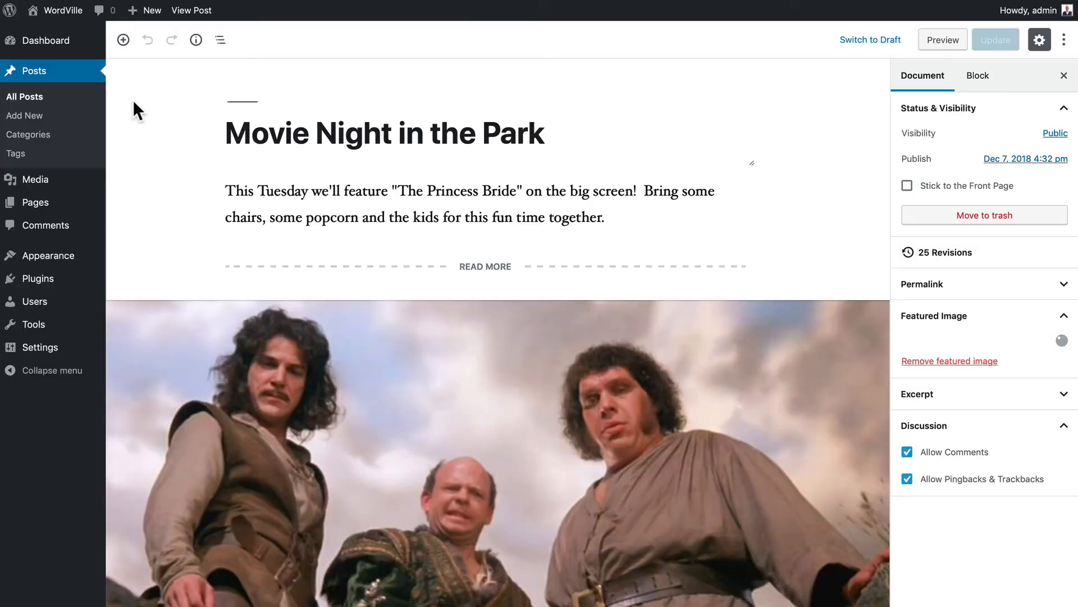
click(123, 39)
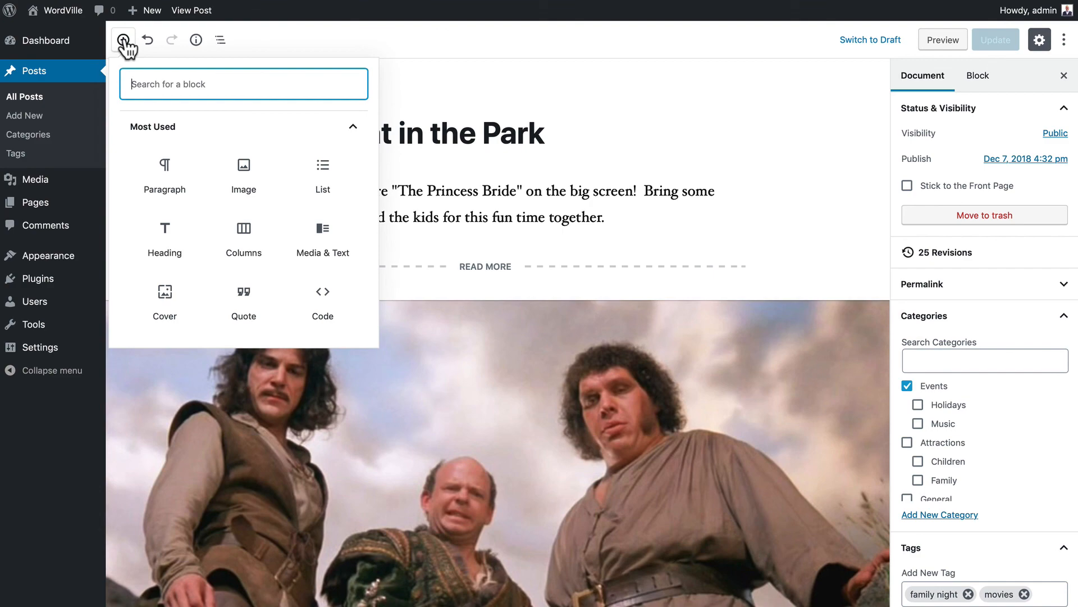